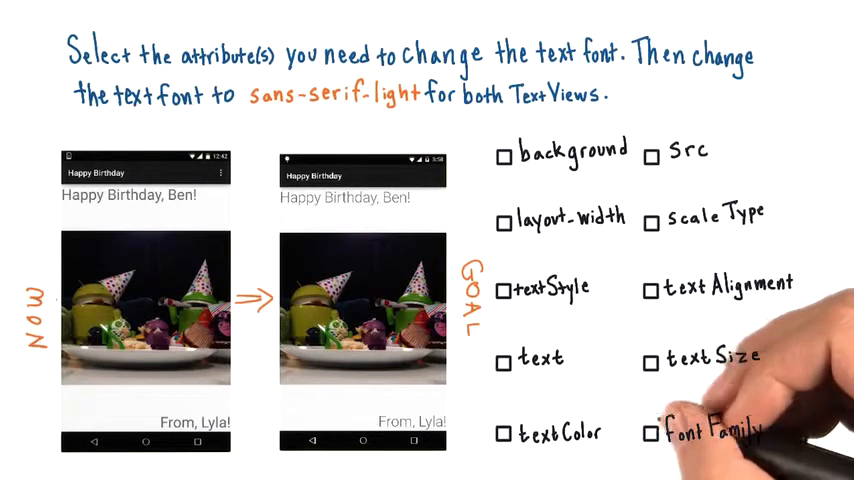
# Add android:fontFamily="sans-serif-light" below textSize in the Happy Birthday, Ben! TextView
pyautogui.click(651, 432)
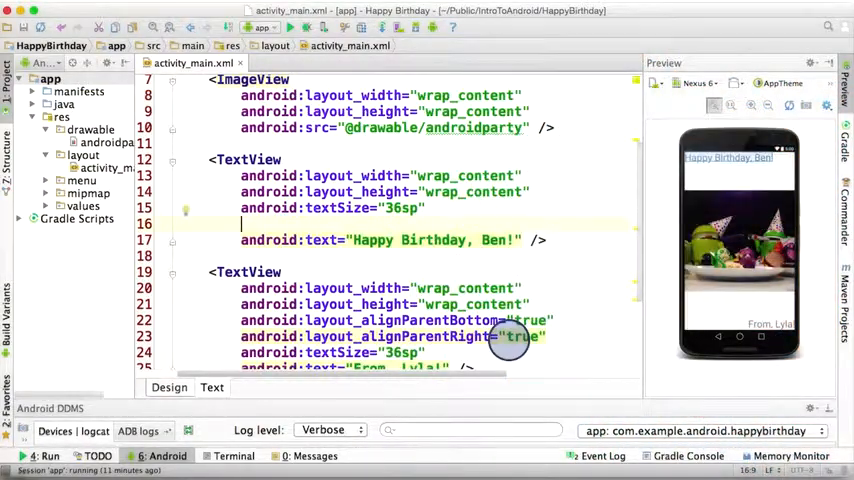
pyautogui.write('android:')
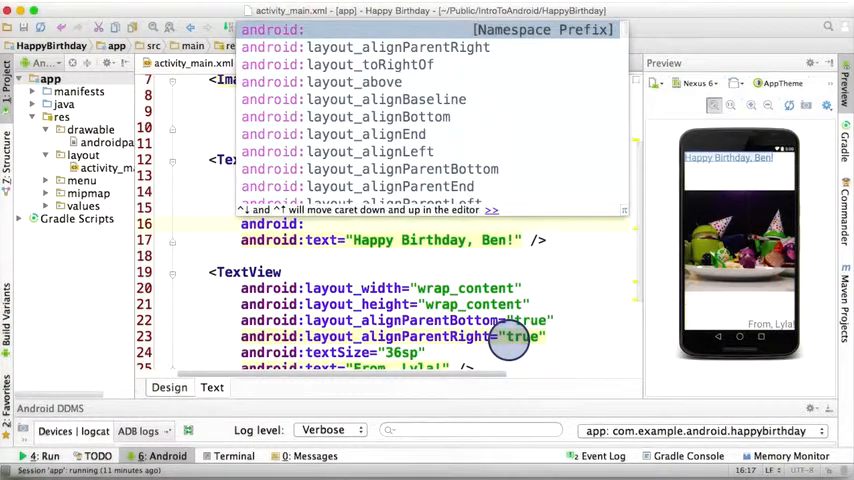
pyautogui.write('fontFamily="')
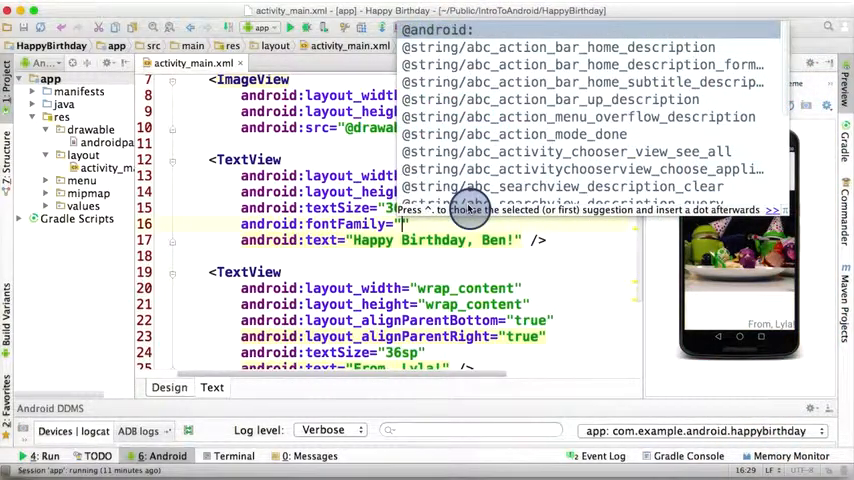
pyautogui.write('sans-serif')
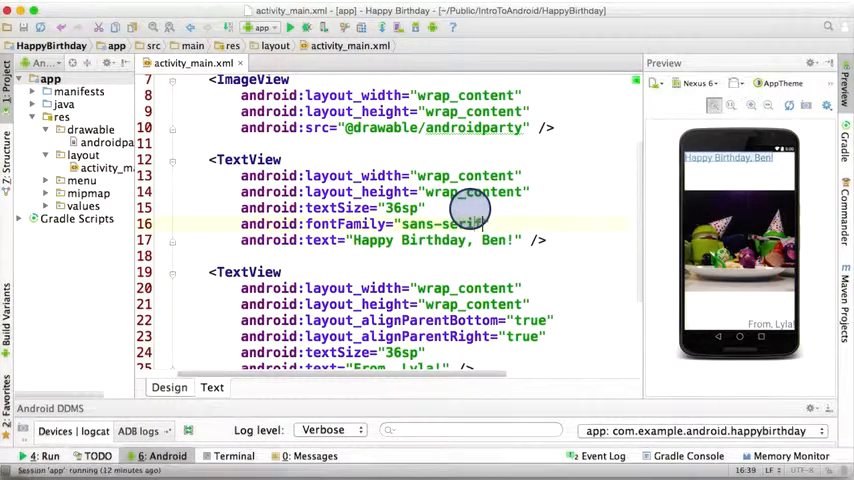
pyautogui.write('-light')
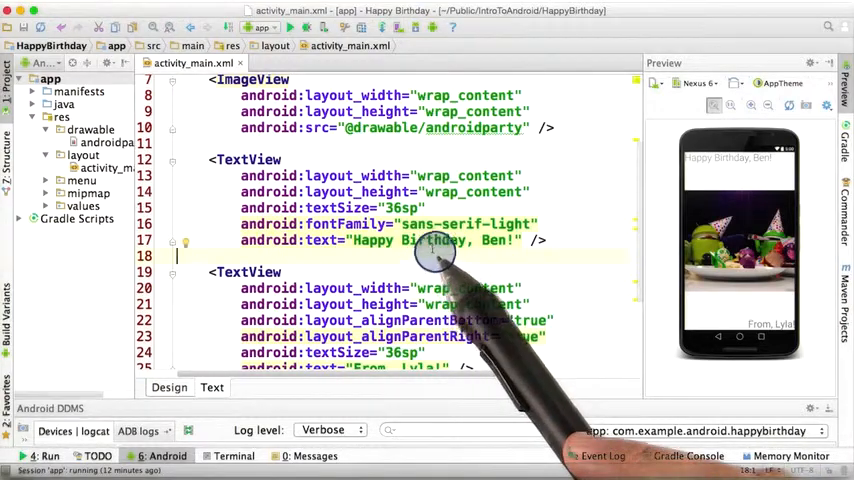
pyautogui.moveTo(440, 220)
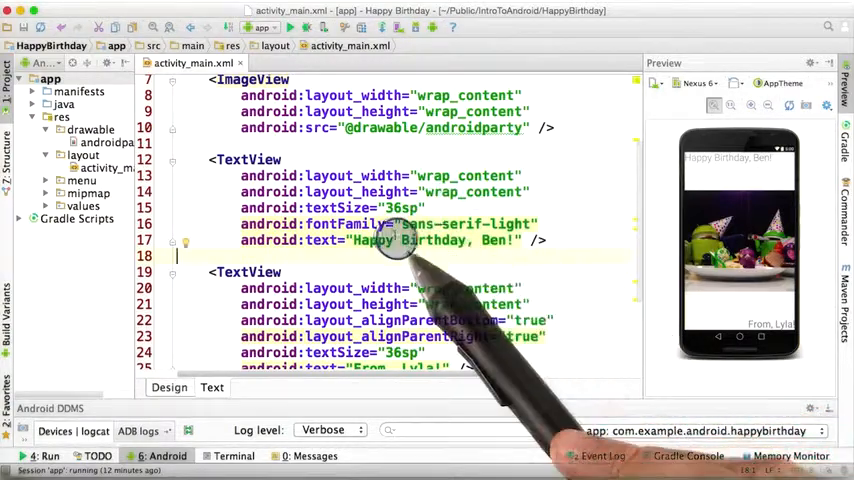
pyautogui.moveTo(560, 192)
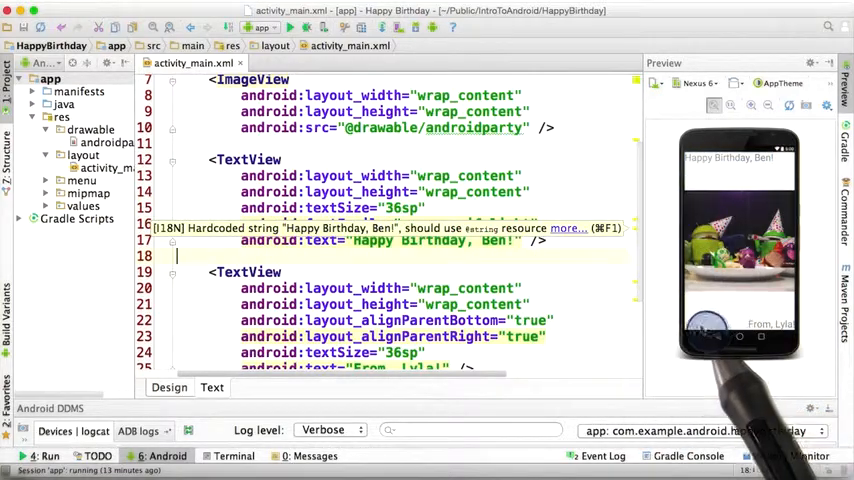
pyautogui.write('android:fontFamily="sans-serif-light"')
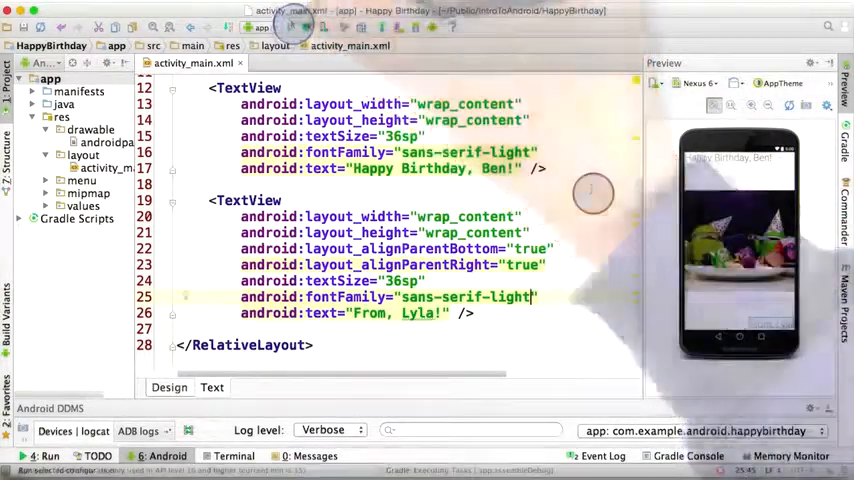
# Run the Happy Birthday app on the connected Motorola Nexus 6
pyautogui.click(45, 456)
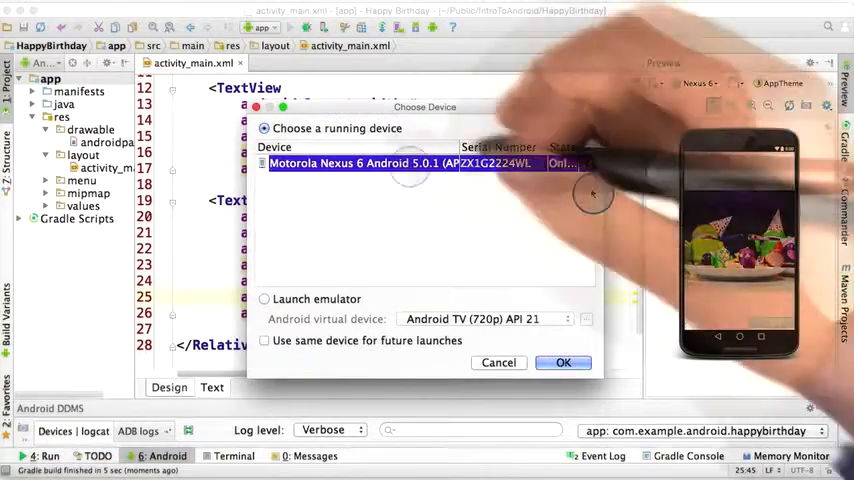
pyautogui.click(563, 363)
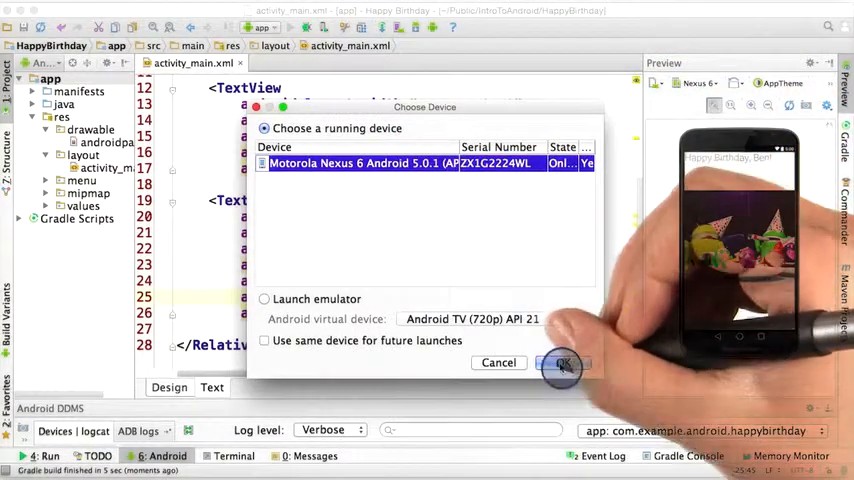
pyautogui.click(562, 363)
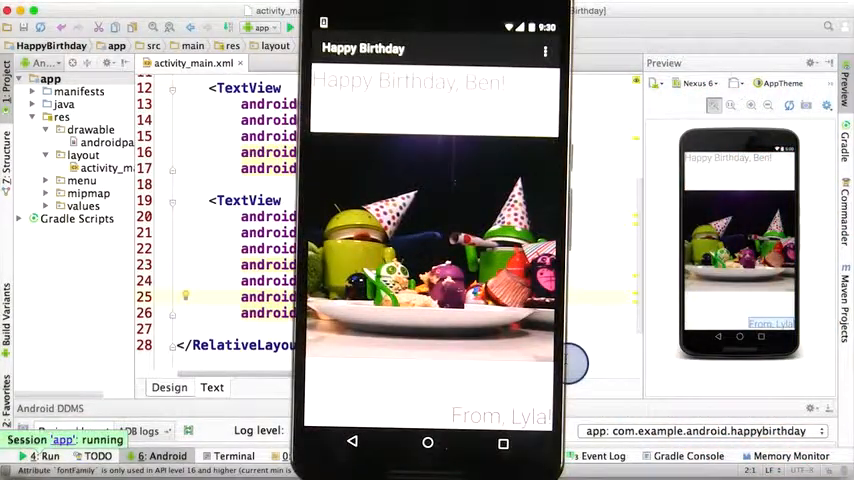